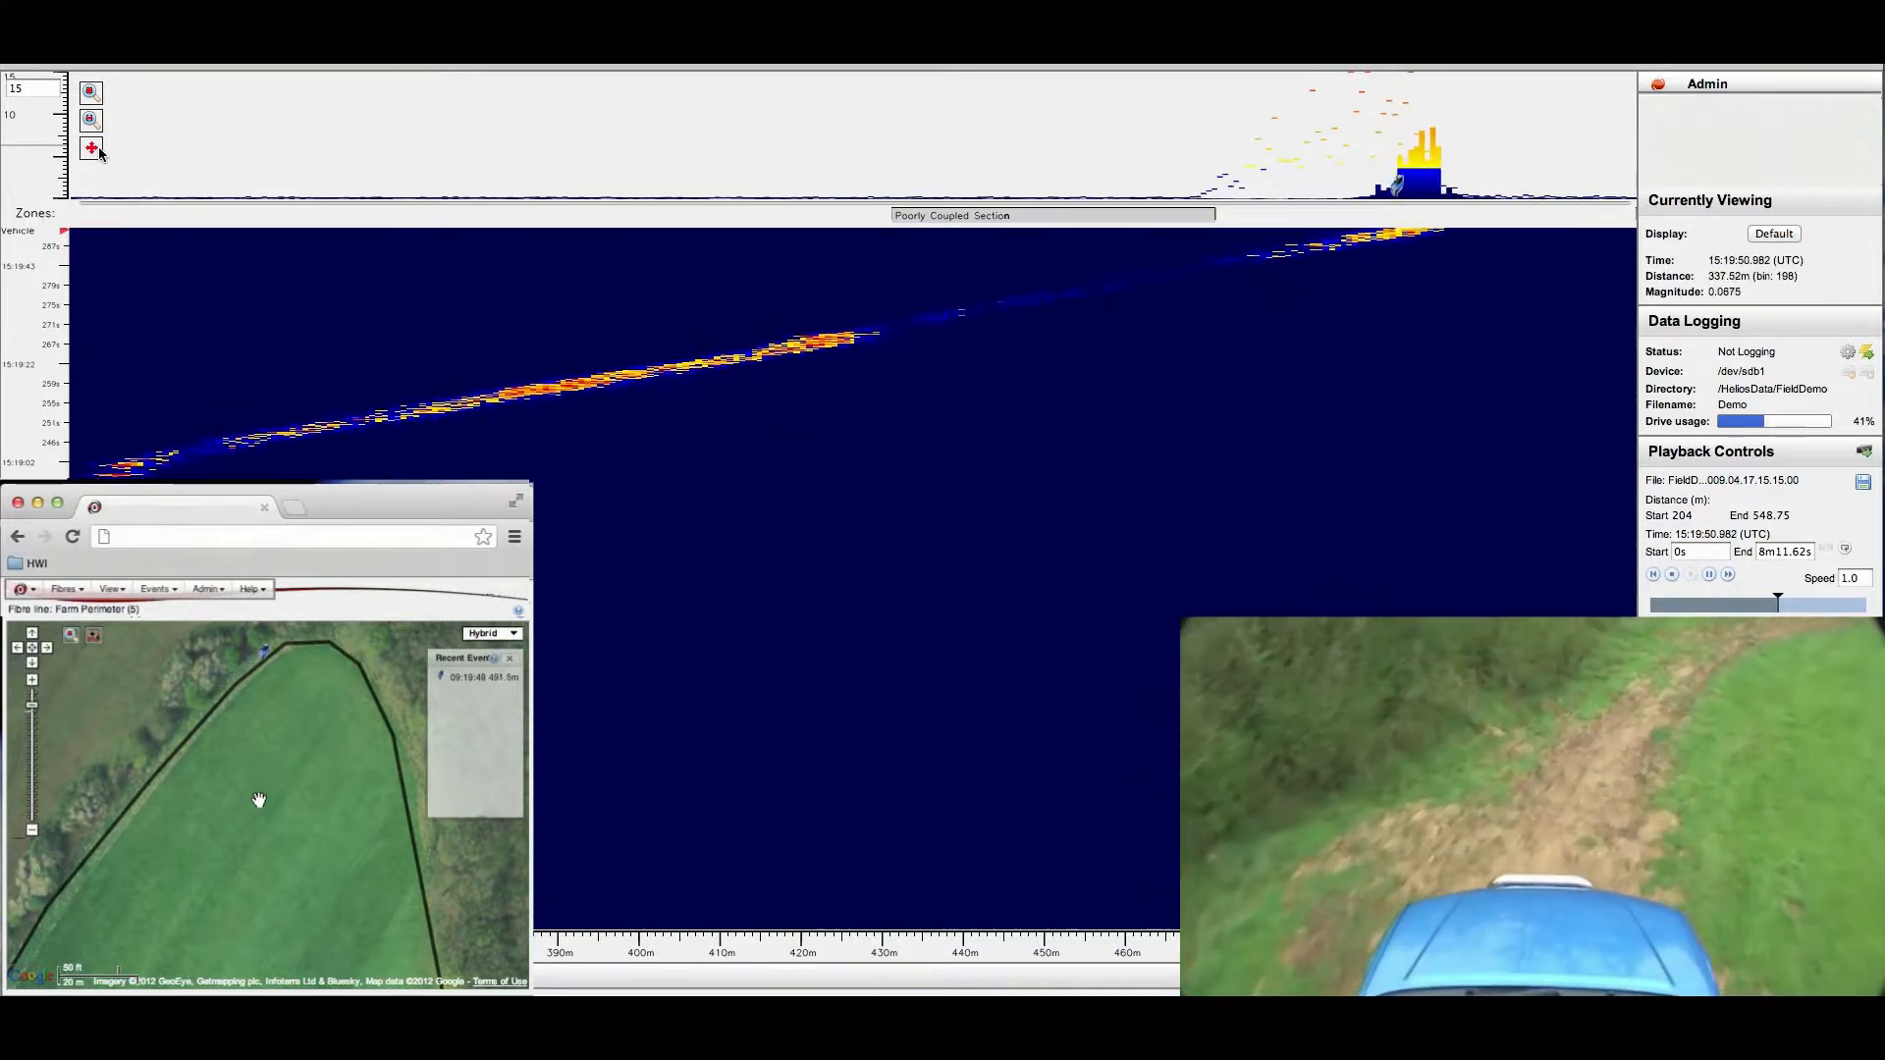
click(90, 147)
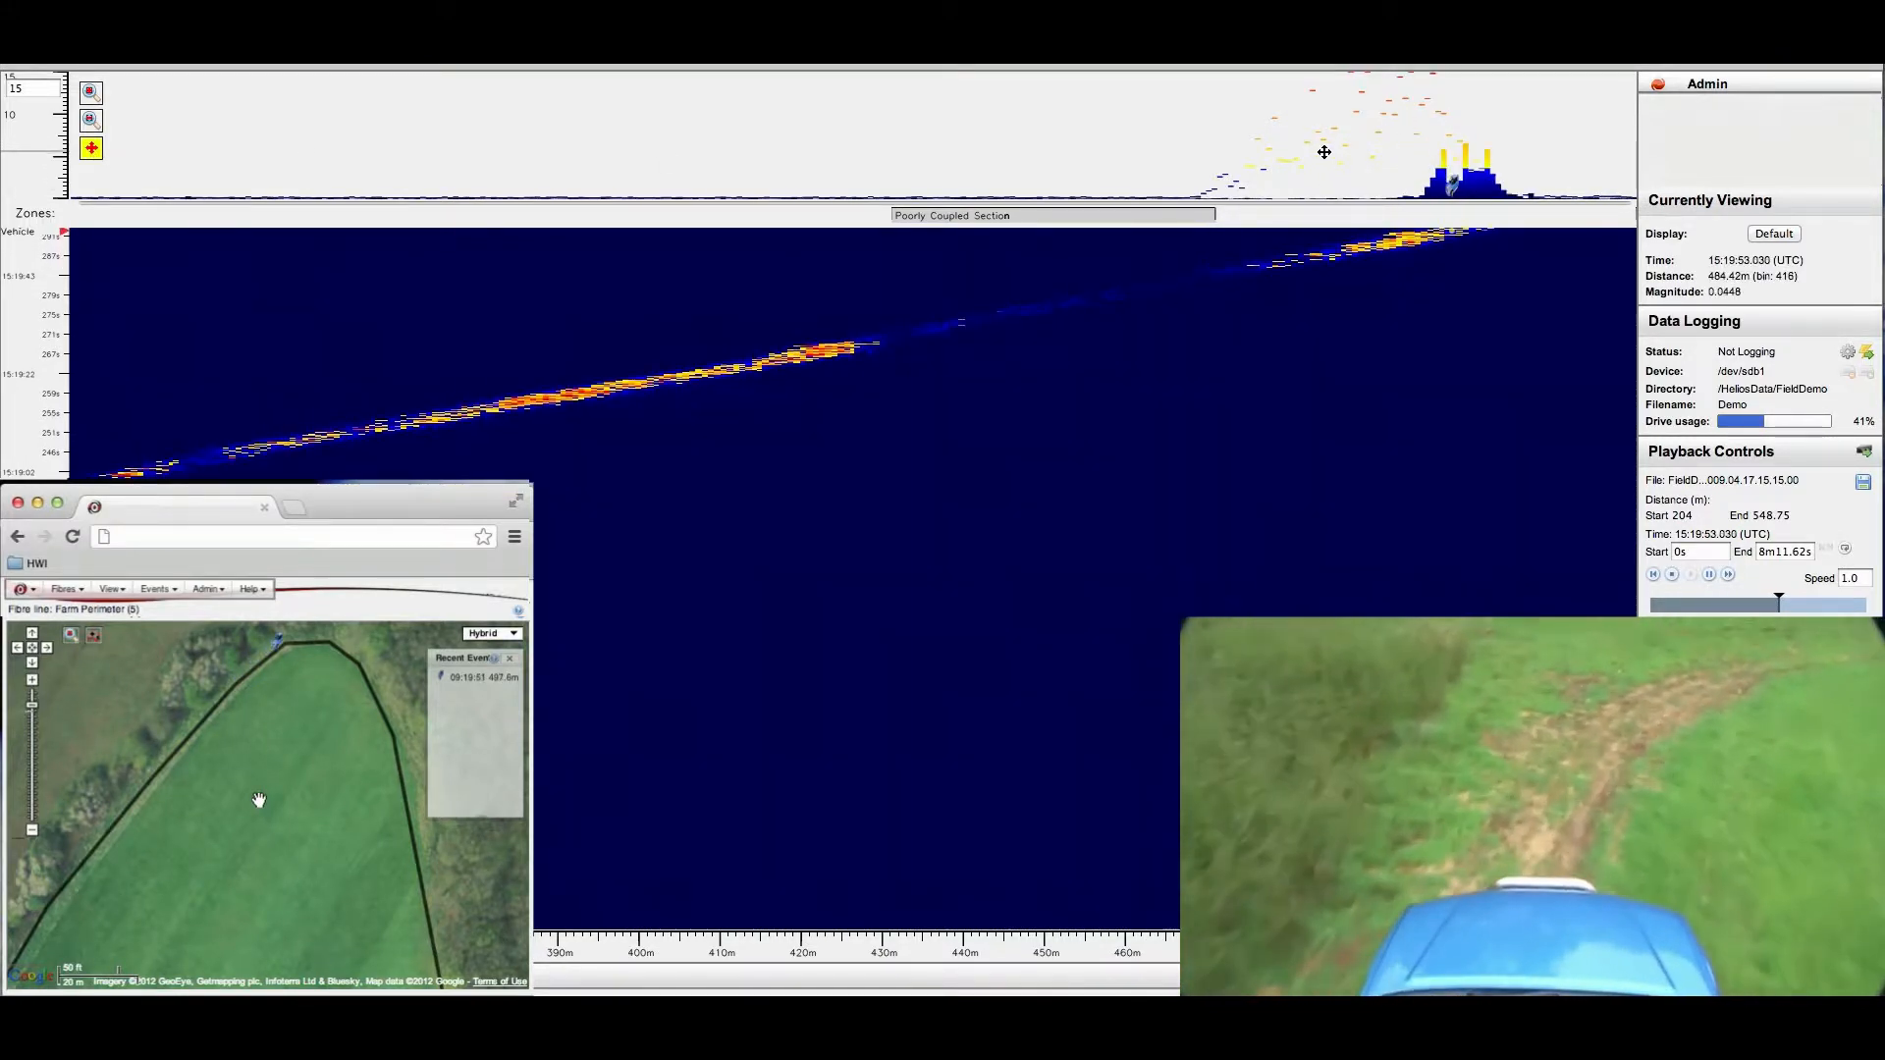